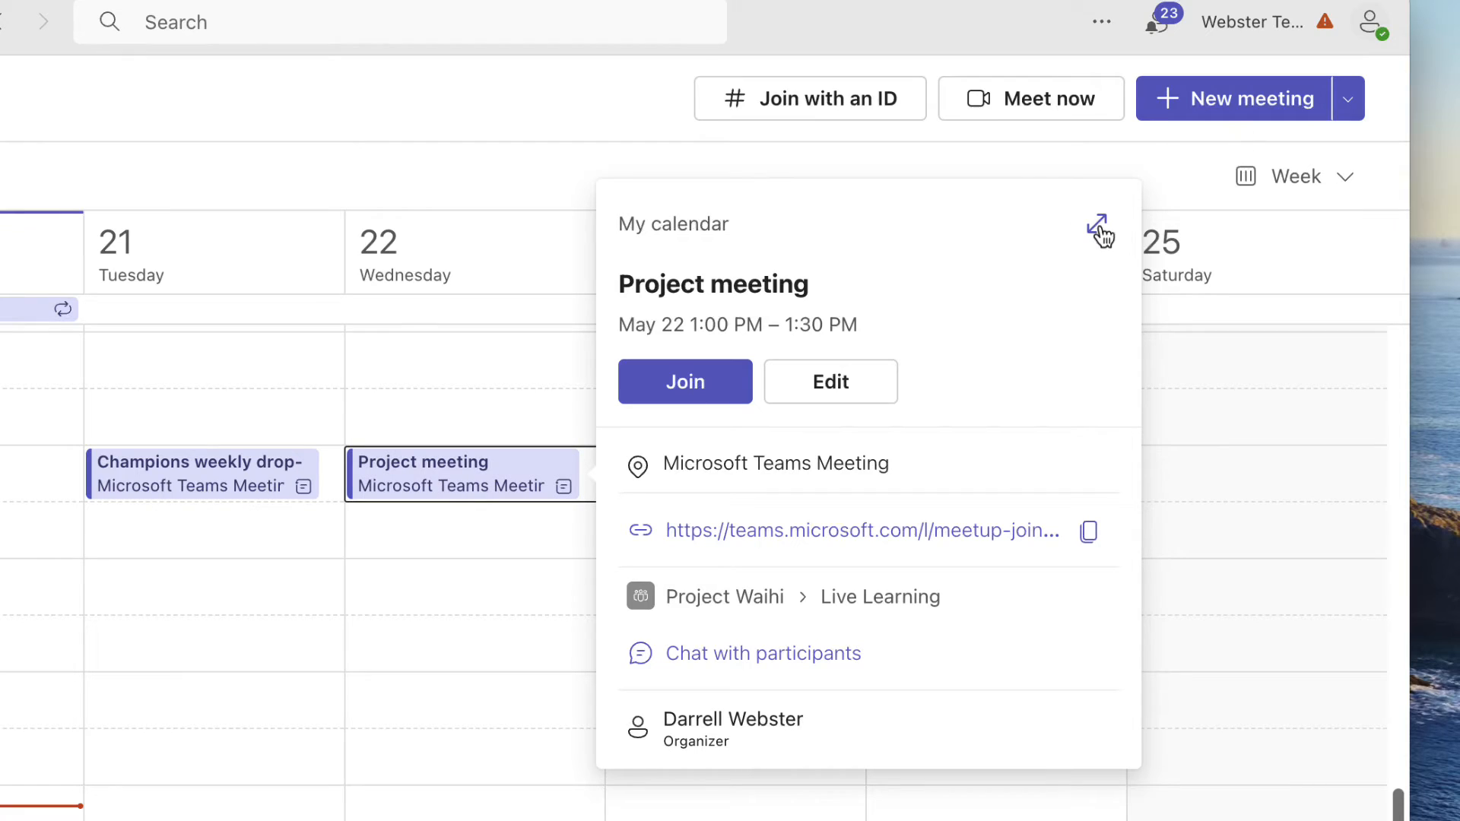
- Expand the May 22 Project meeting preview into full details with the attendee Tracking pane
{"action": "left_click", "coordinate": [1098, 232]}
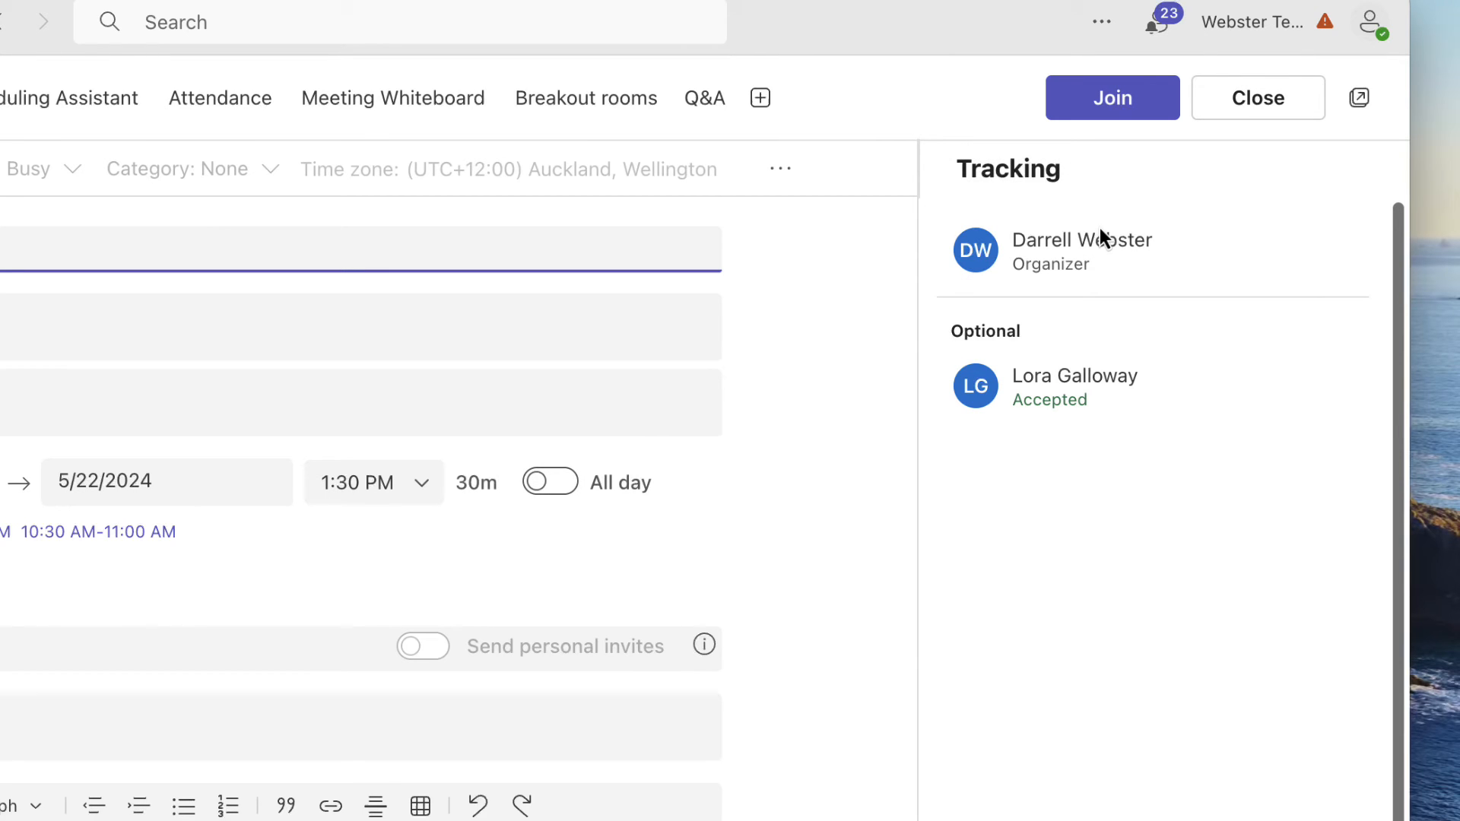
{"action": "left_click", "coordinate": [1074, 376]}
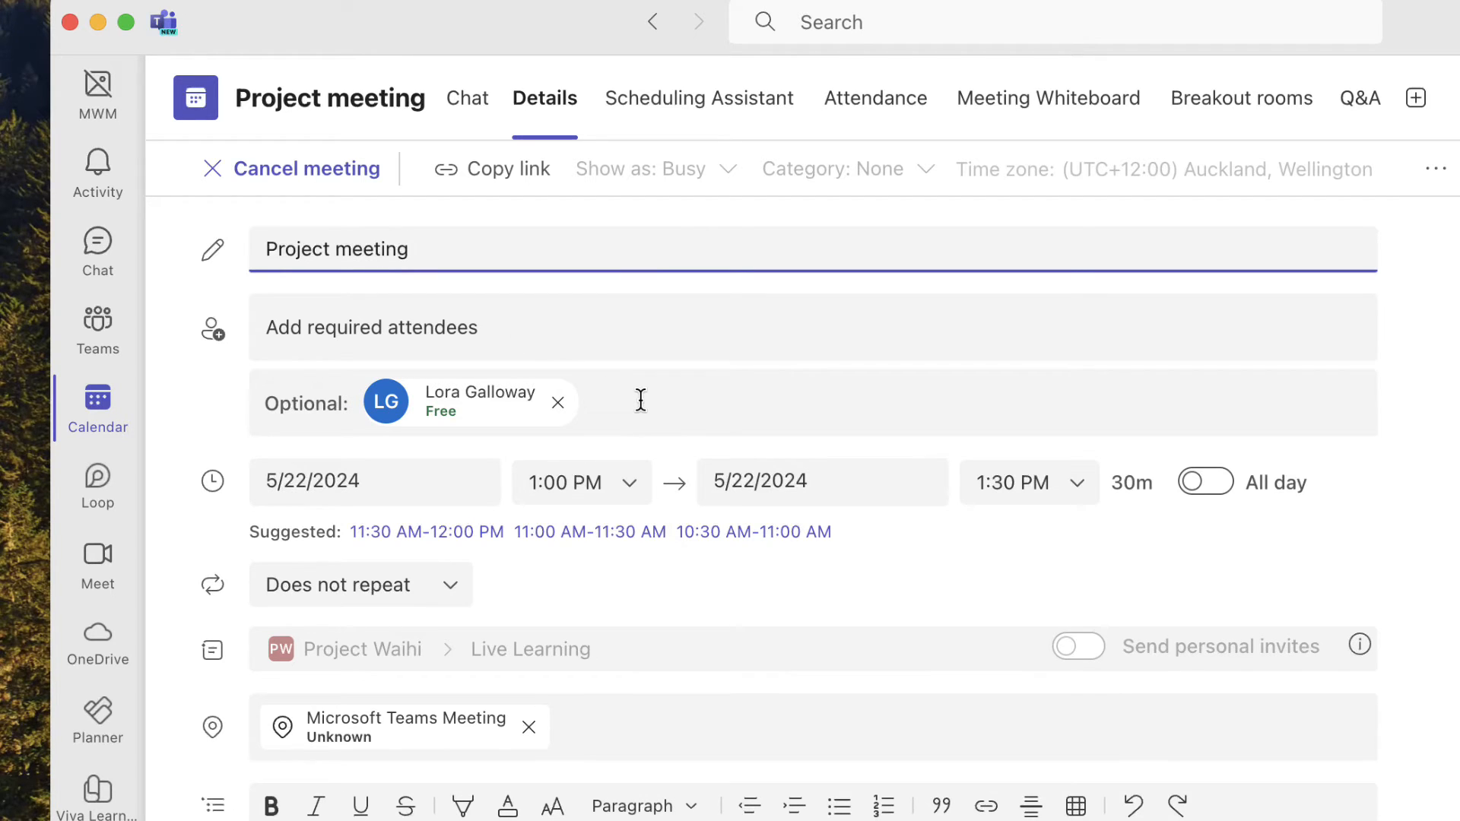
{"action": "left_click", "coordinate": [640, 404]}
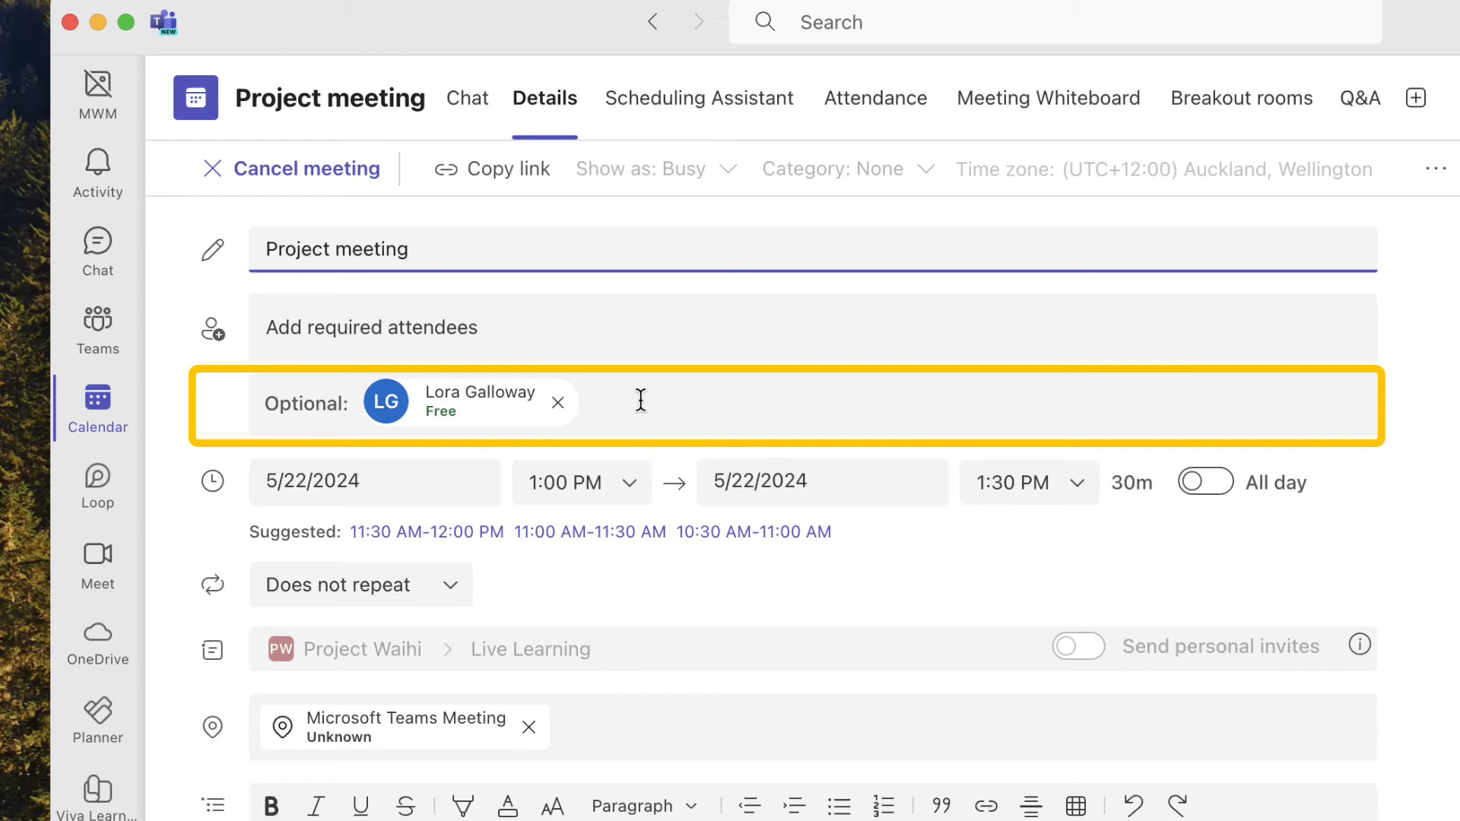